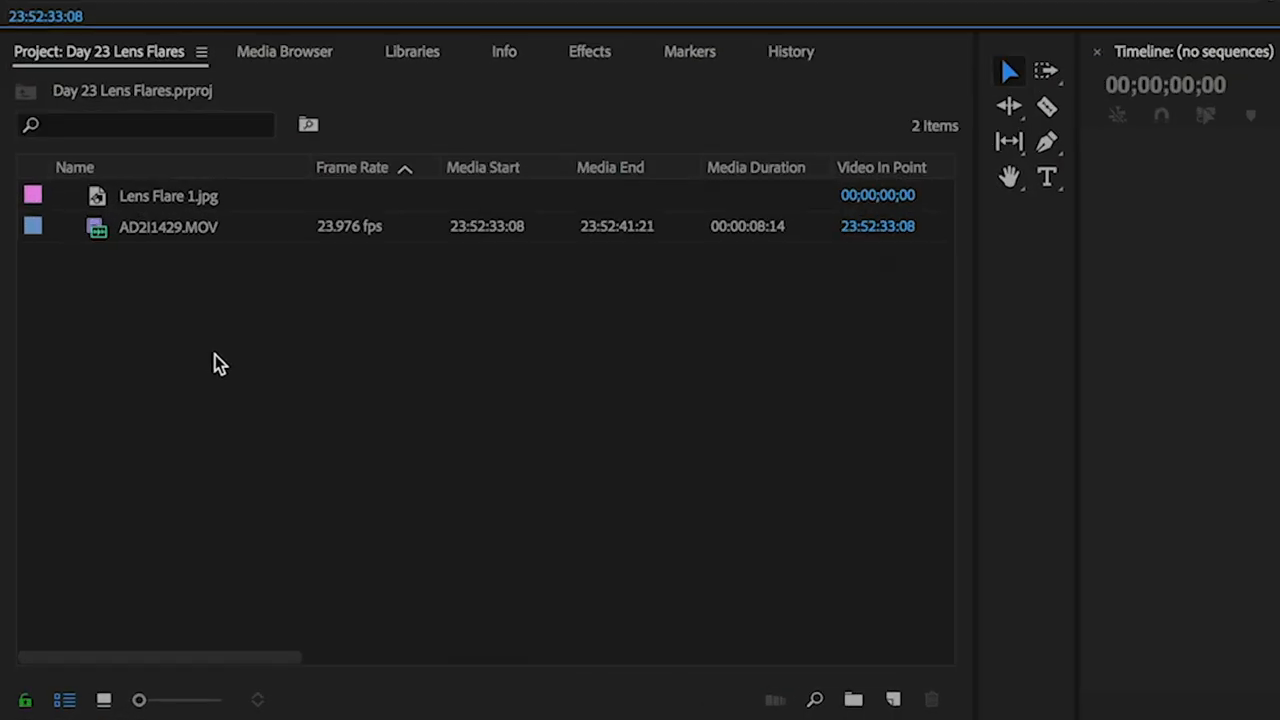
mouse_move(130, 238)
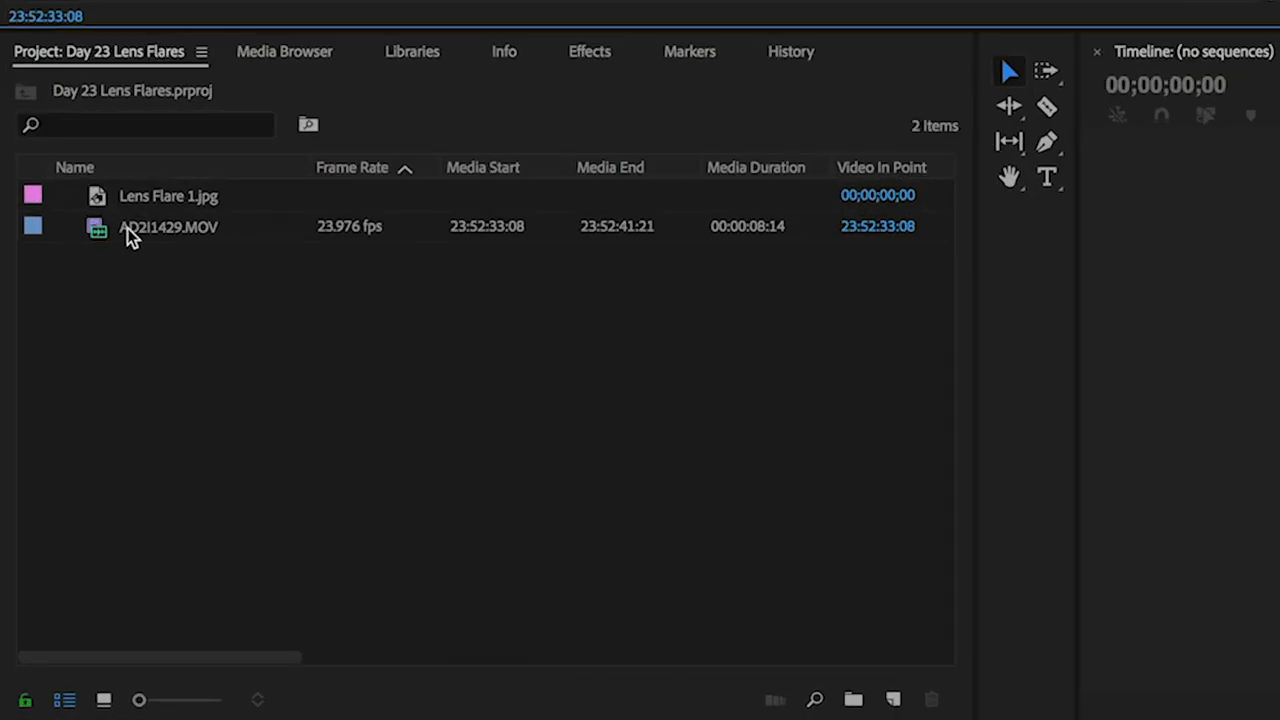
- Load the AD2I1429.MOV lamp footage into the Source Monitor for preview
double_click(168, 226)
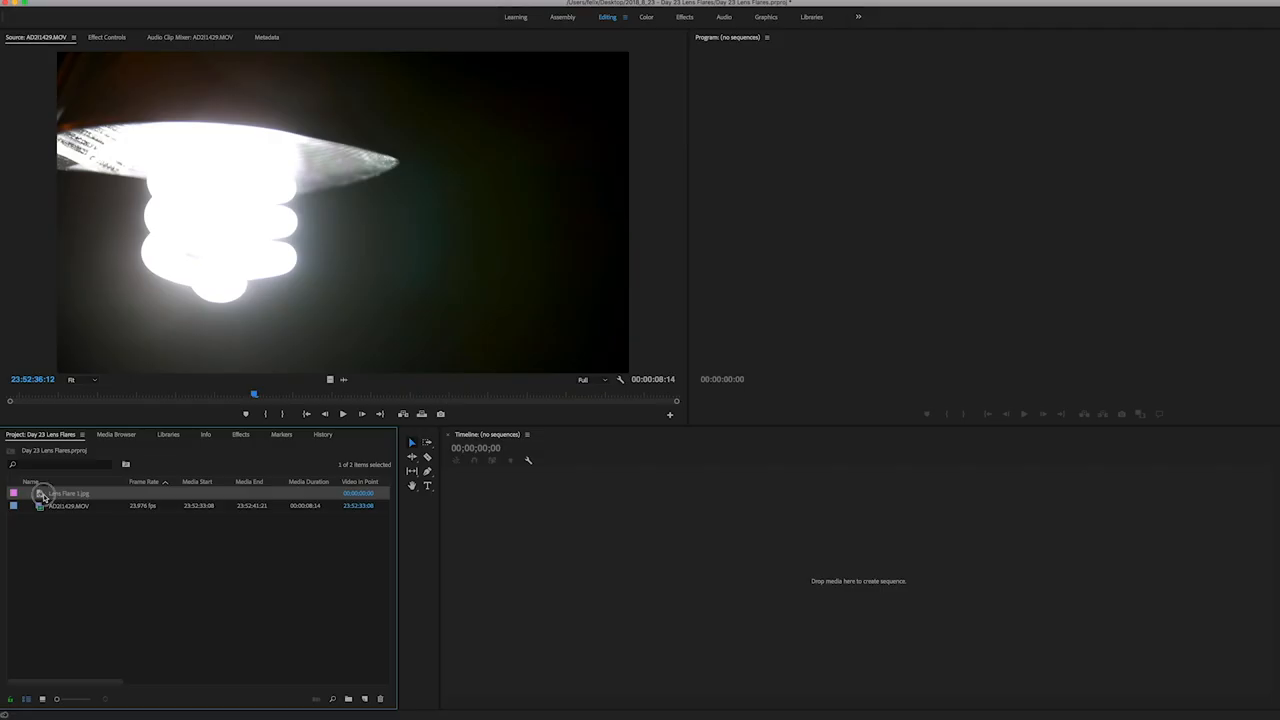
- Preview Lens Flare 1.jpg and place it on V2 above the lamp clip
double_click(65, 493)
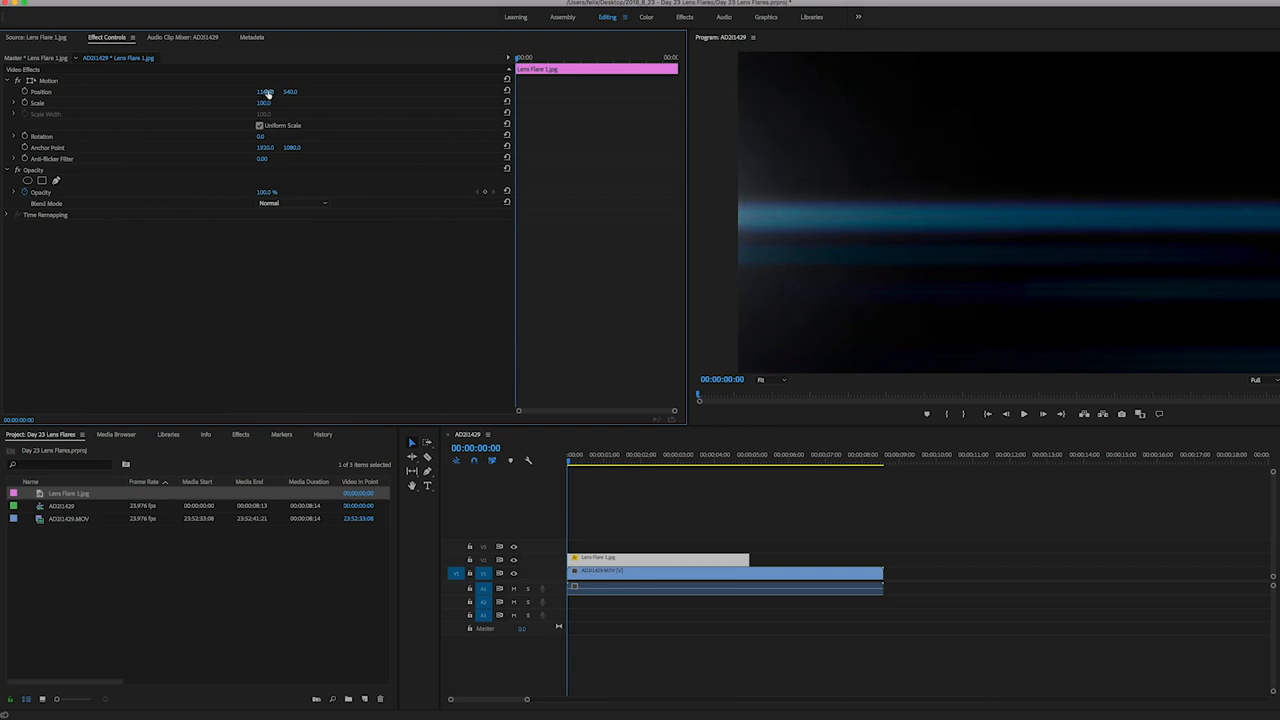
drag(265, 91, 270, 91)
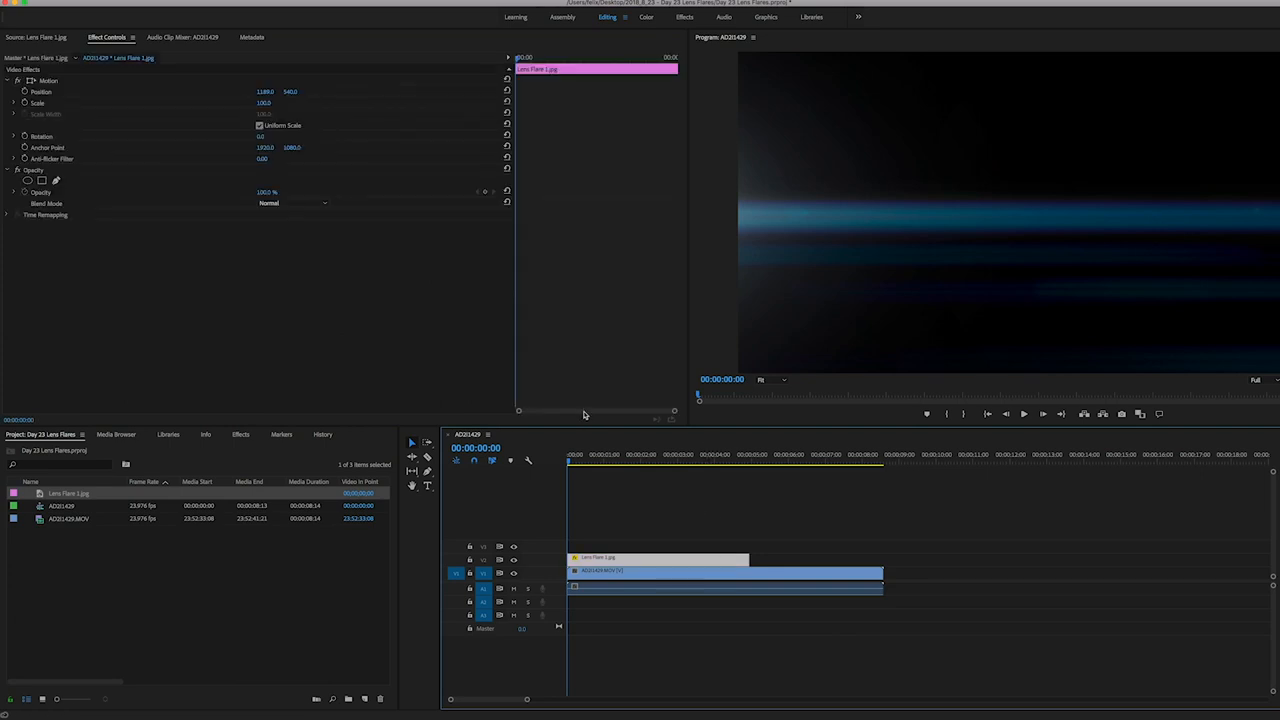
- Set the lens flare's Opacity blend mode to Screen
click(290, 203)
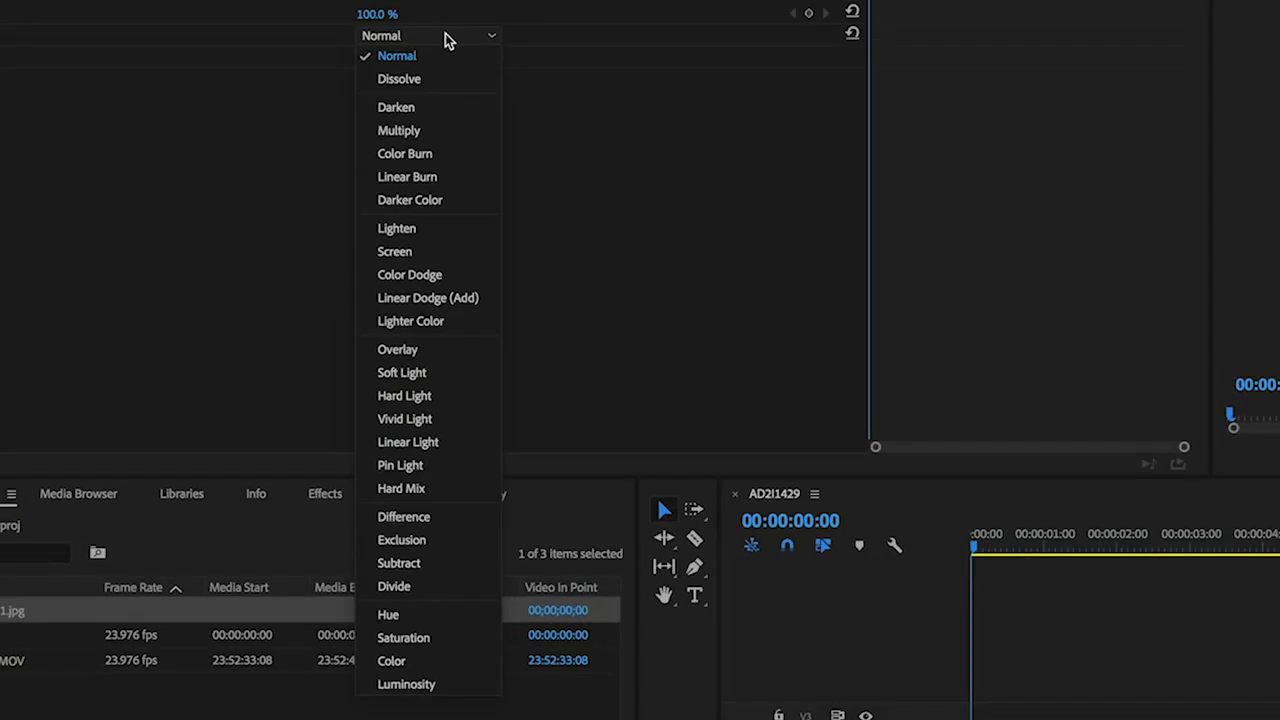
click(394, 251)
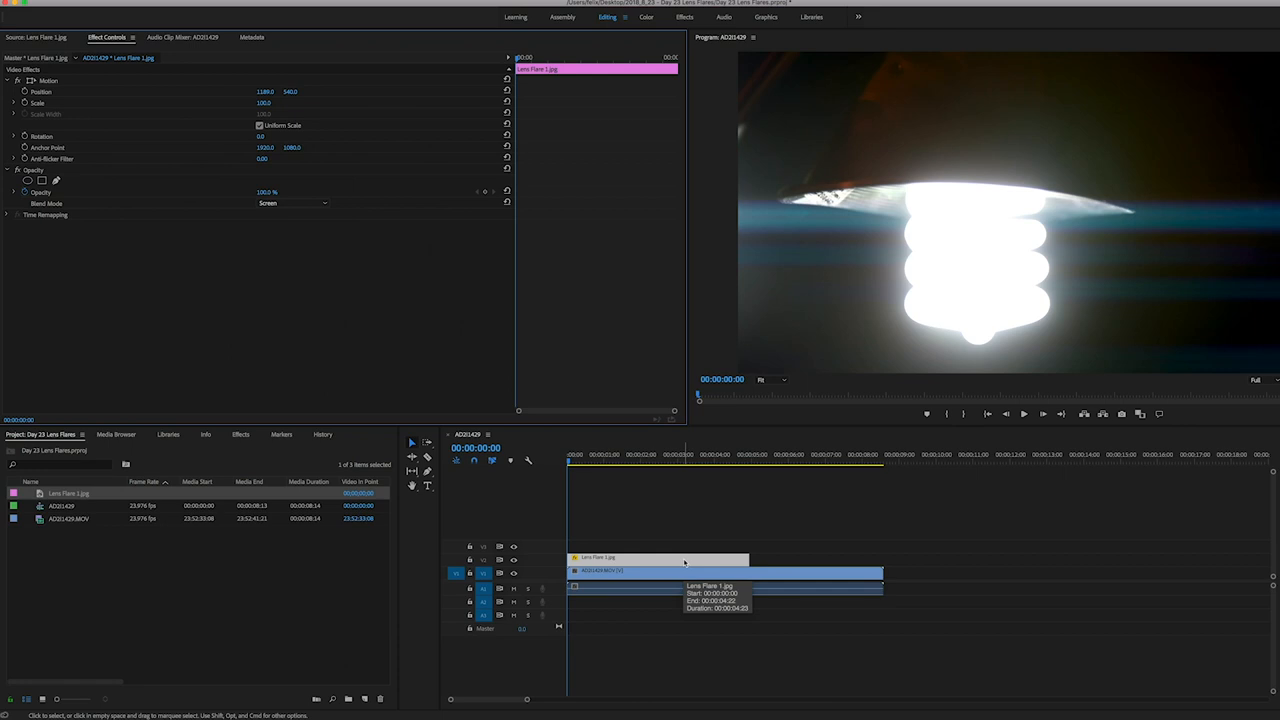
mouse_move(700, 557)
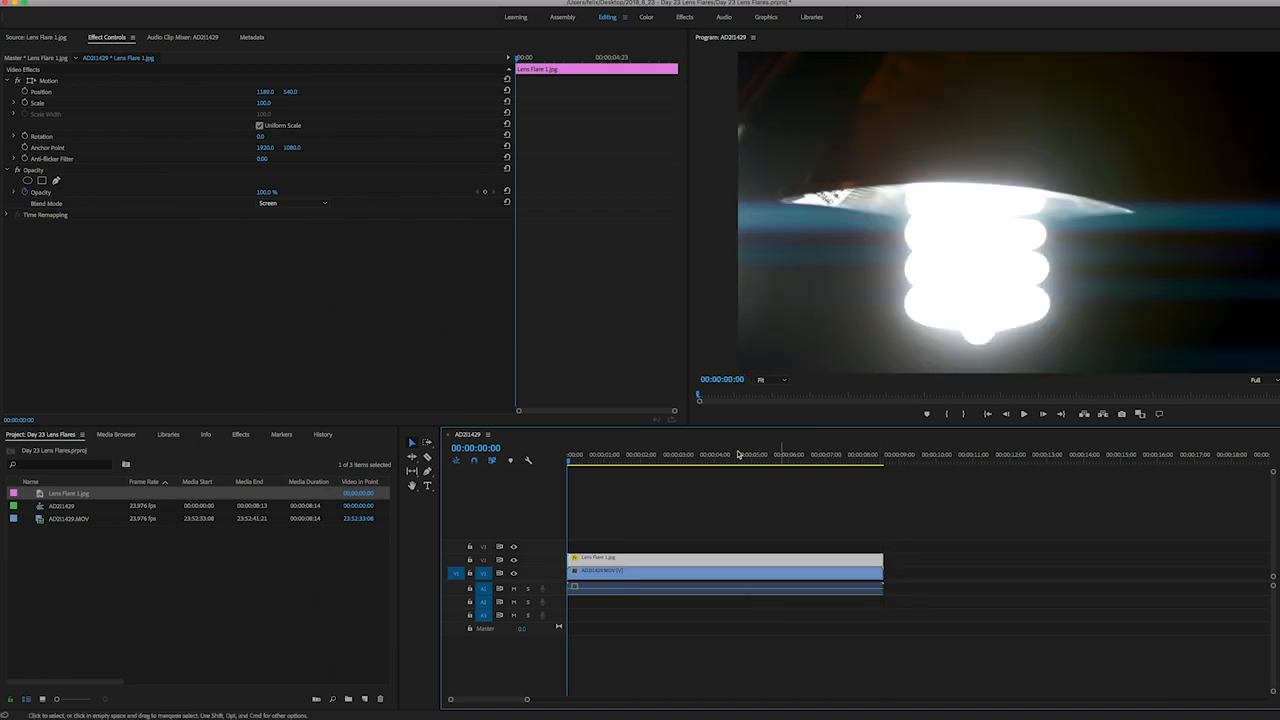
- Select the Lens Flare 1.jpg clip with the playhead at about 2:05
click(580, 455)
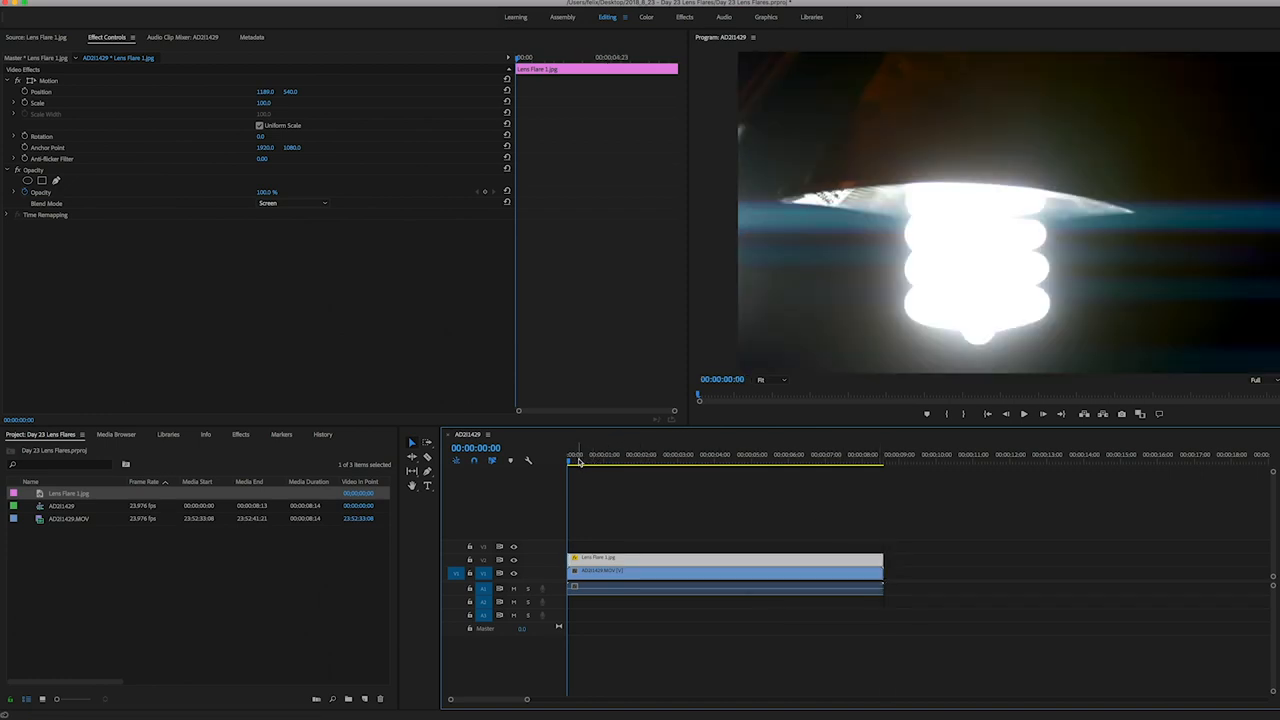
click(655, 558)
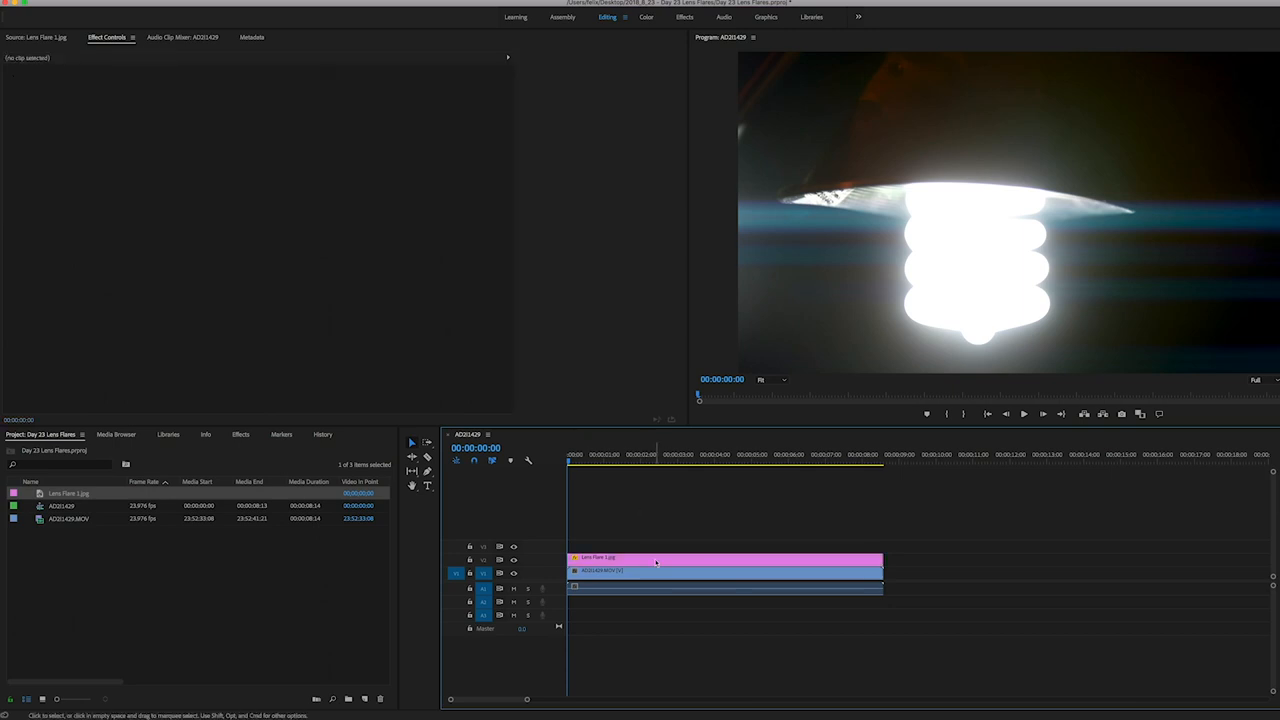
click(625, 558)
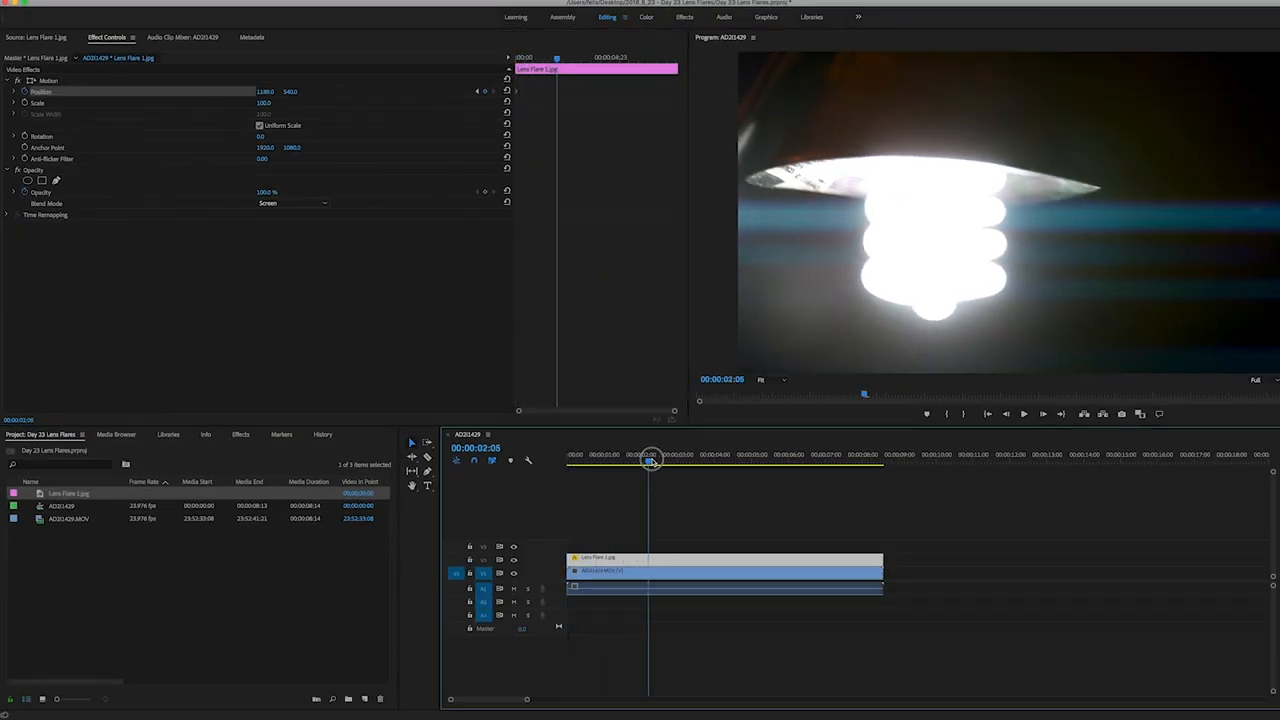
- Scrub the footage and reposition the flare to track the lamp's light through 7:19
drag(650, 460, 665, 460)
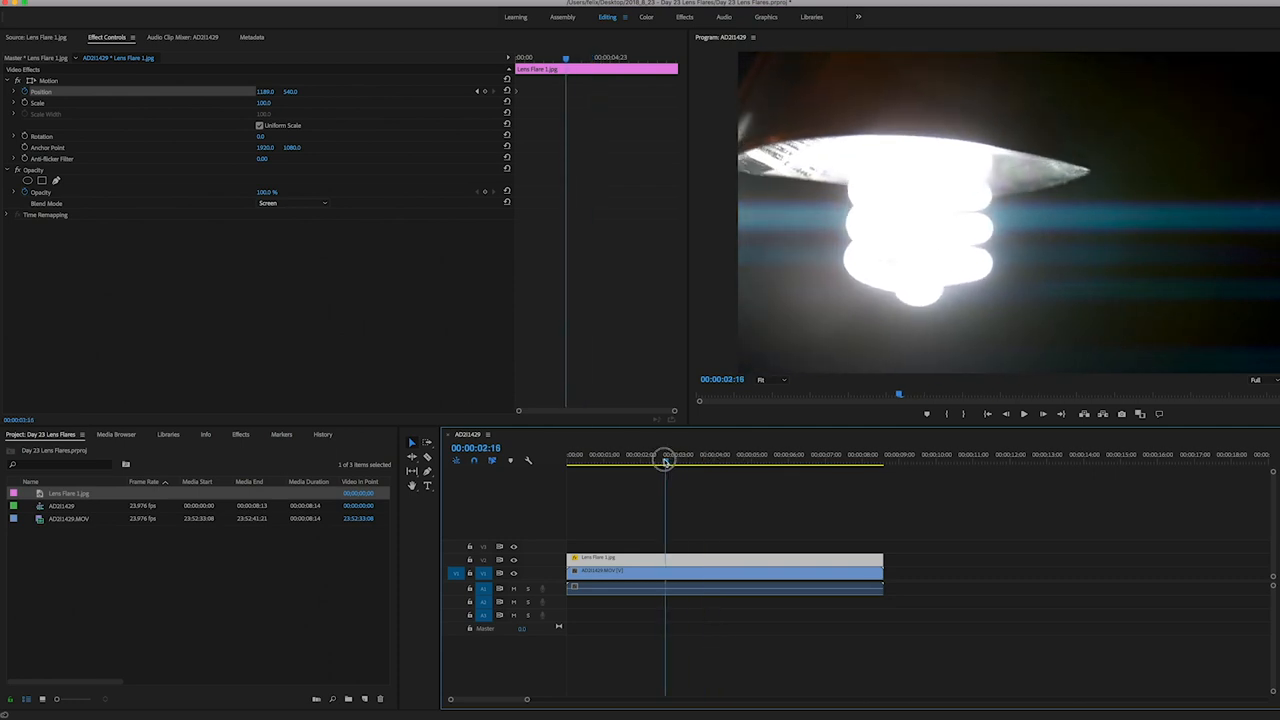
drag(665, 465, 680, 465)
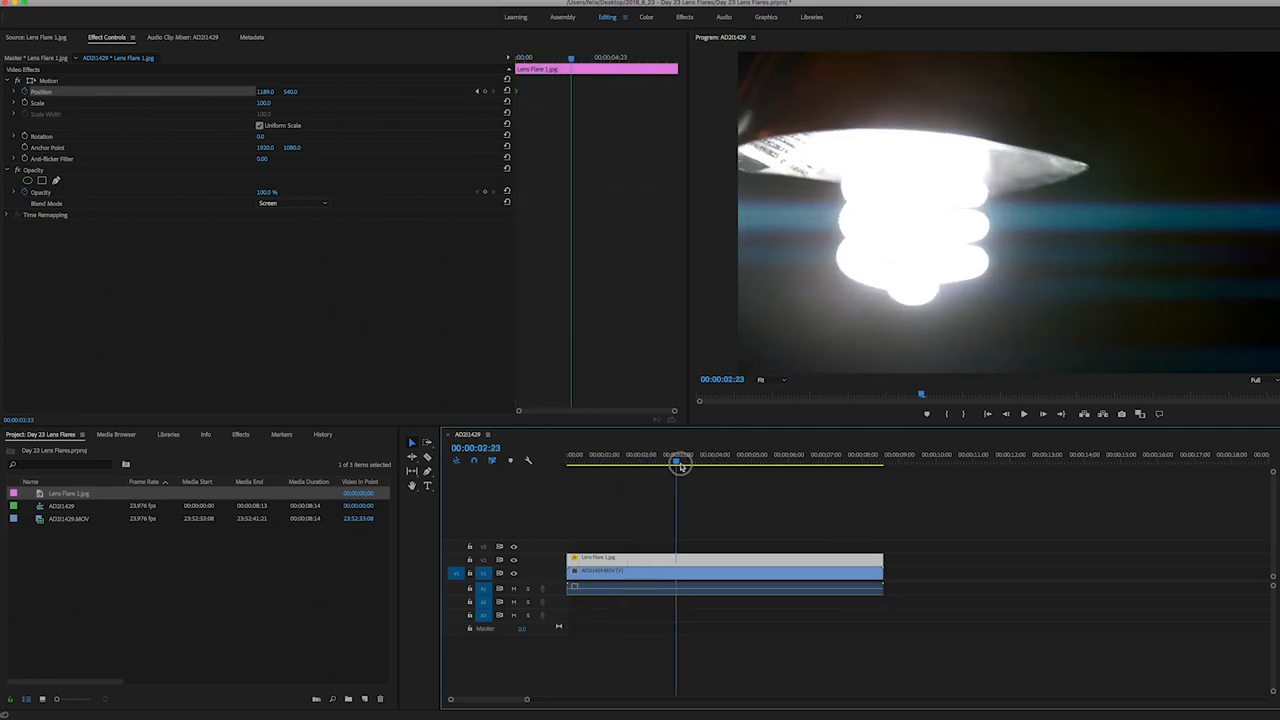
drag(680, 464, 723, 464)
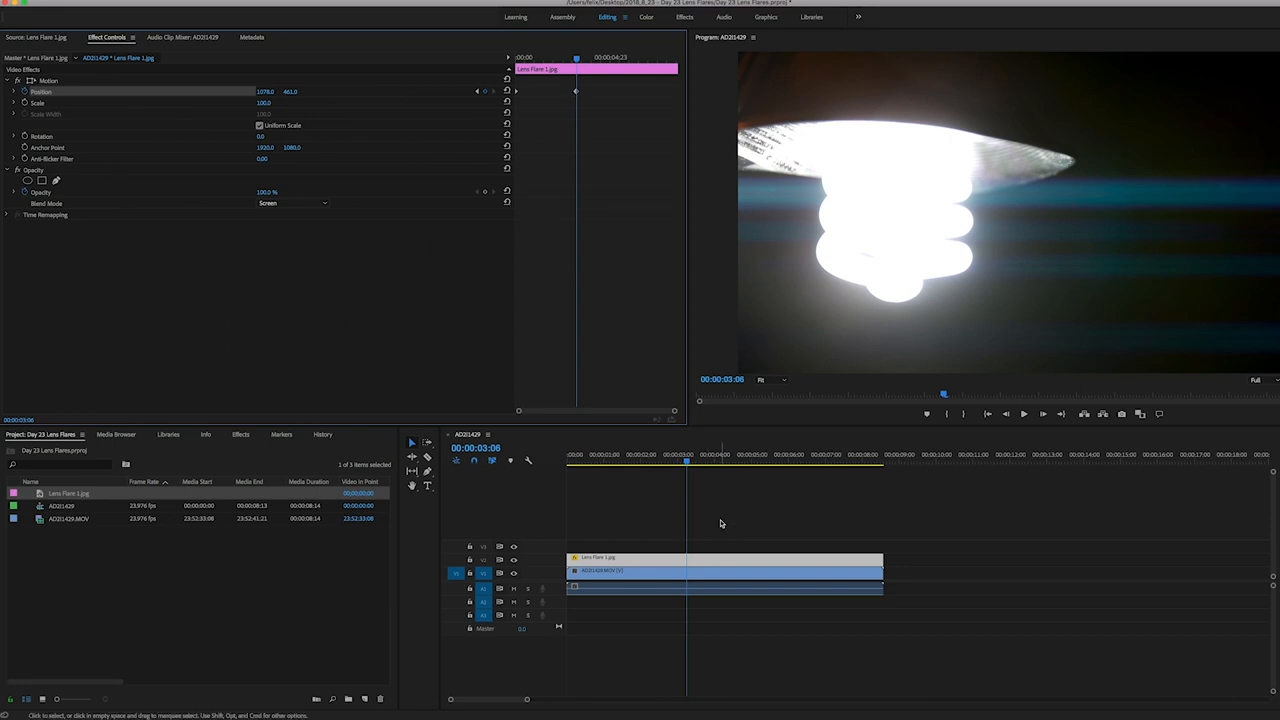
drag(687, 461, 583, 461)
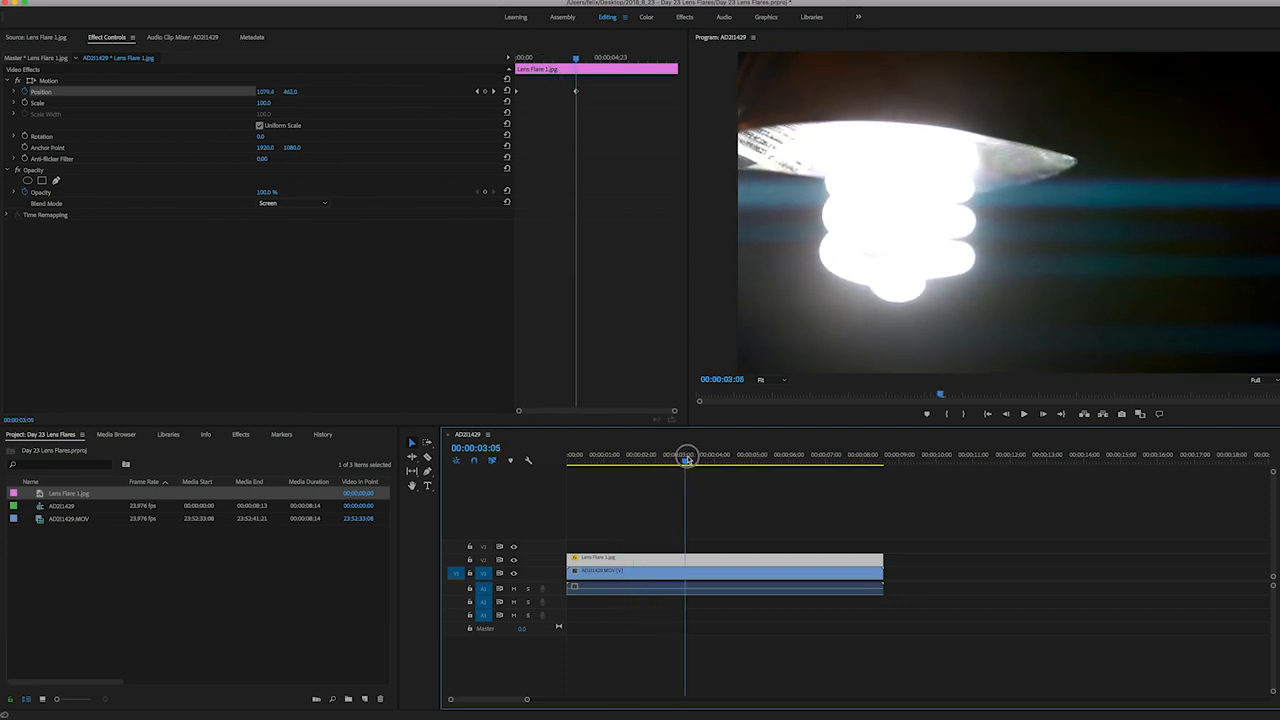
drag(688, 458, 733, 458)
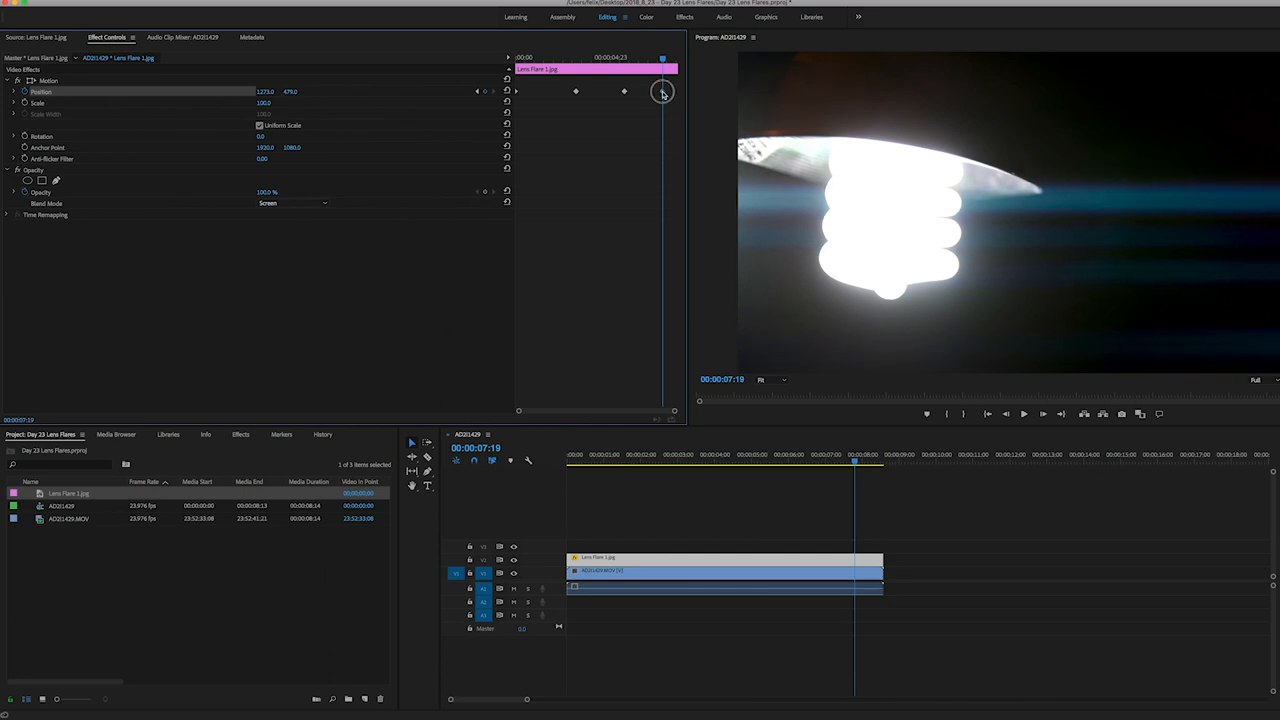
- Add flare opacity keyframes at several moments, ending at 0%, then play back to review
click(600, 454)
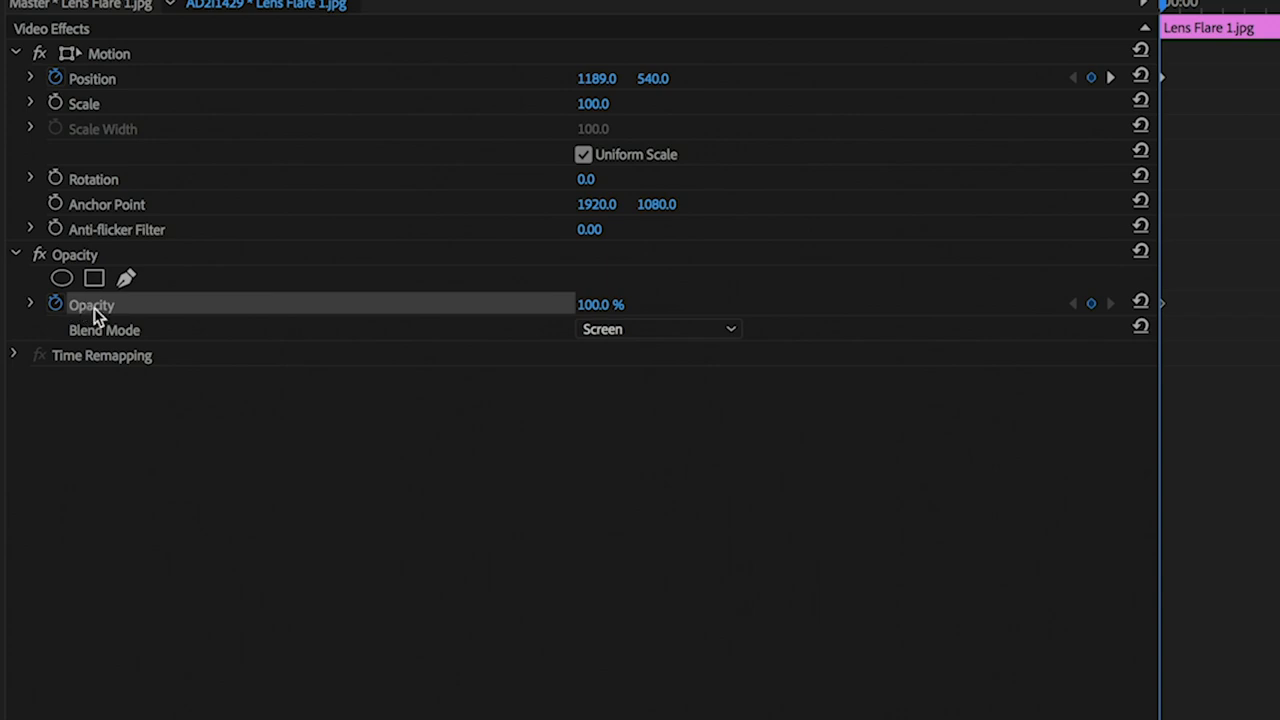
mouse_move(588, 315)
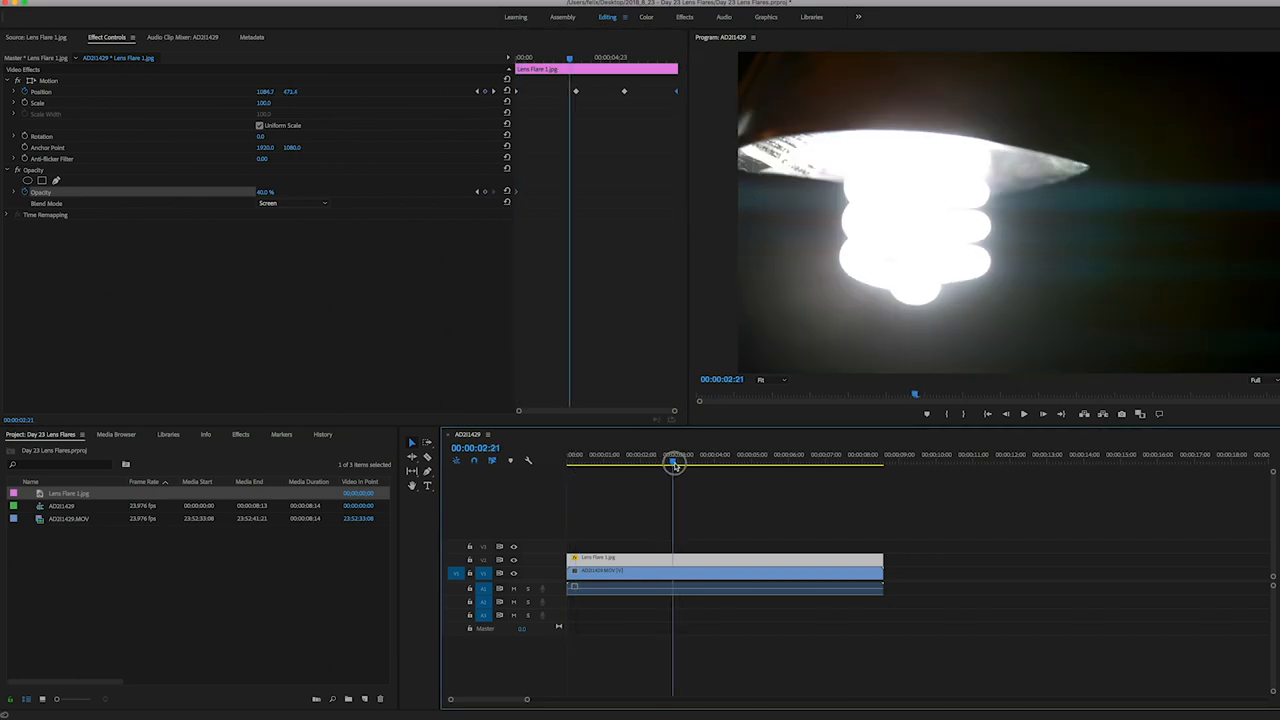
double_click(265, 191)
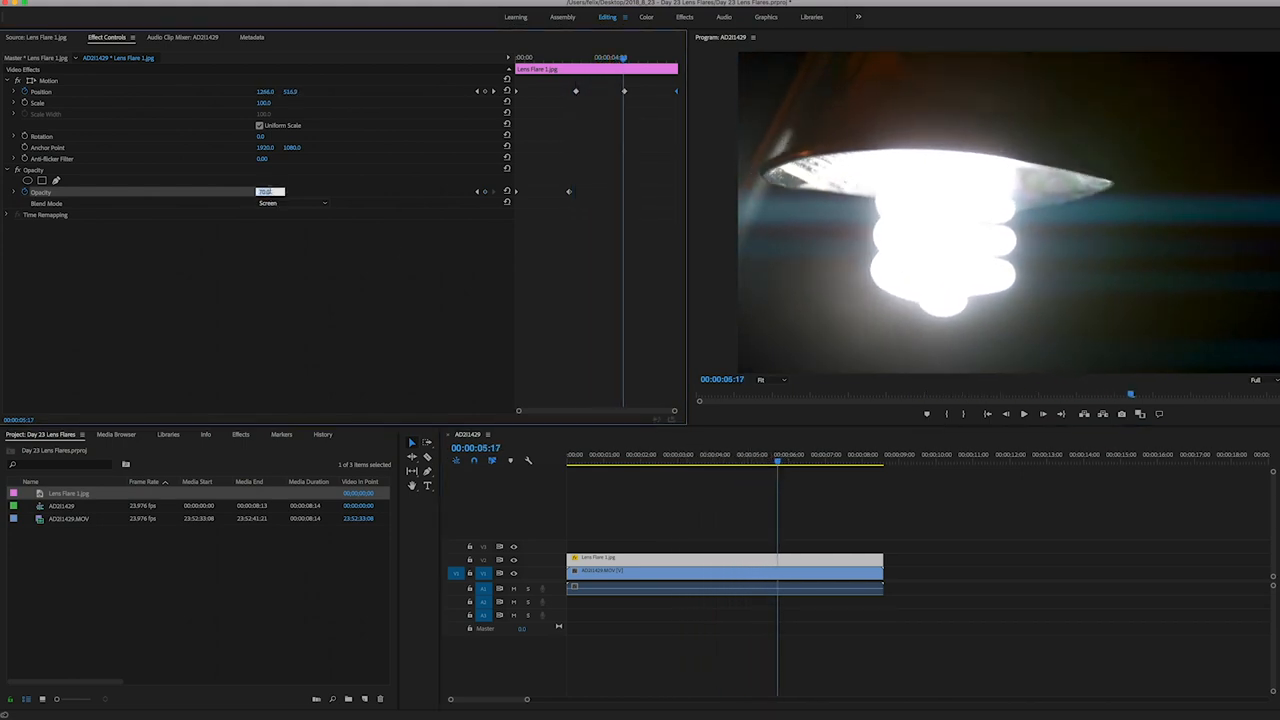
click(782, 457)
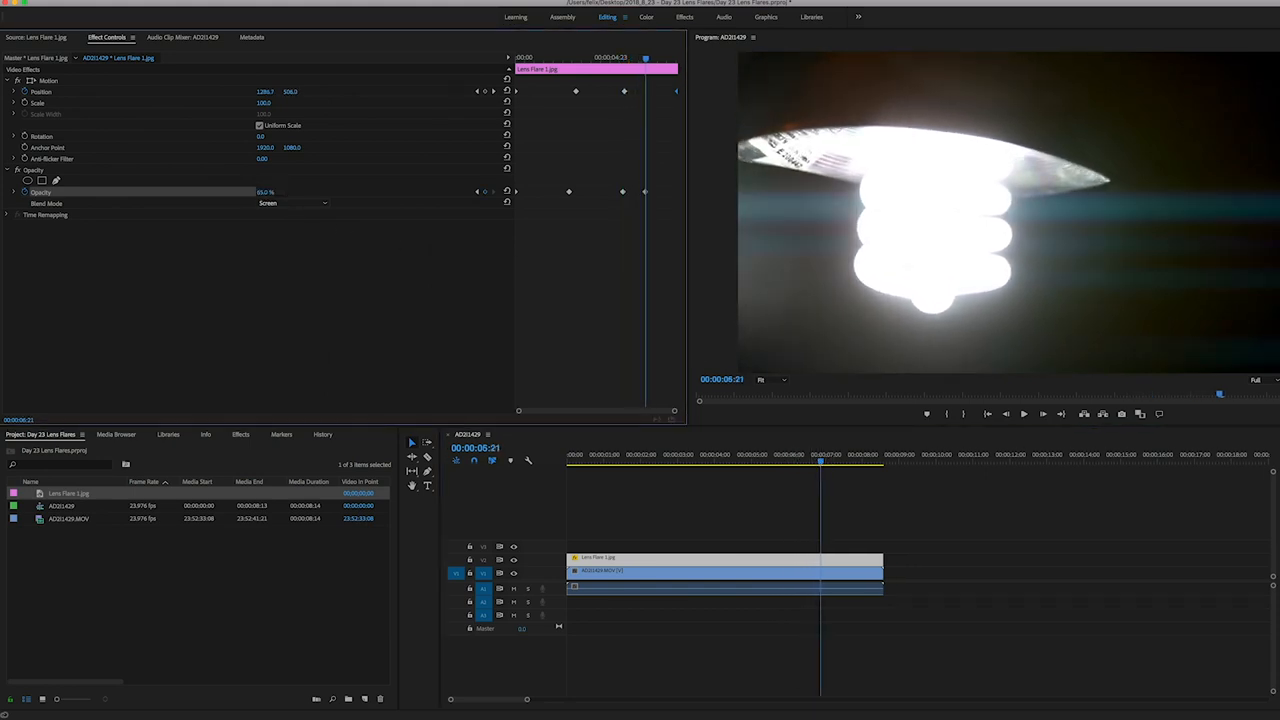
click(830, 463)
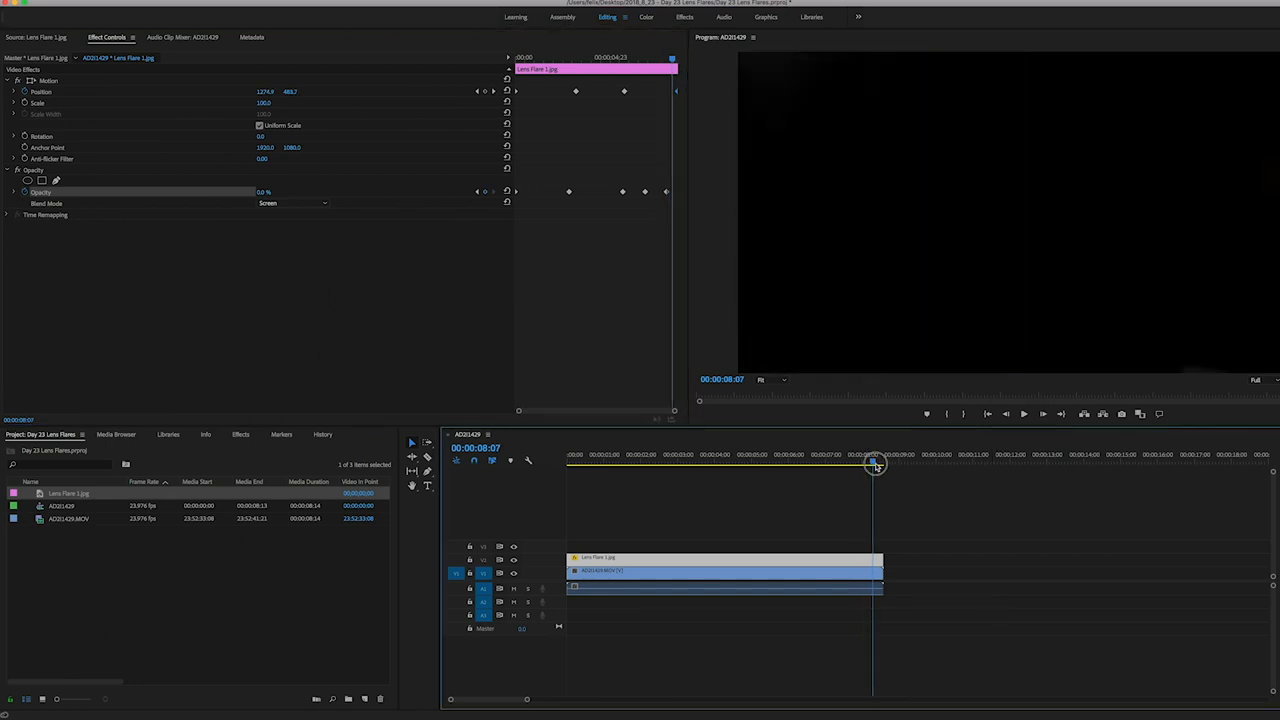
click(588, 454)
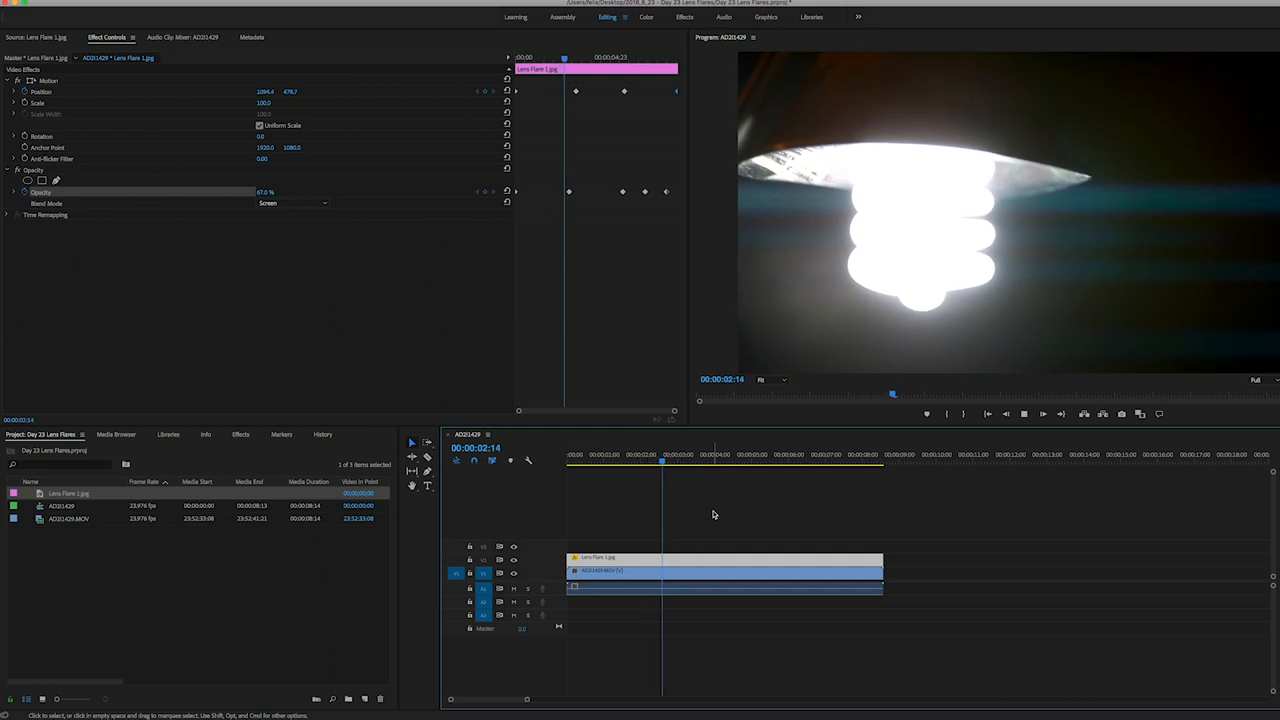
click(736, 454)
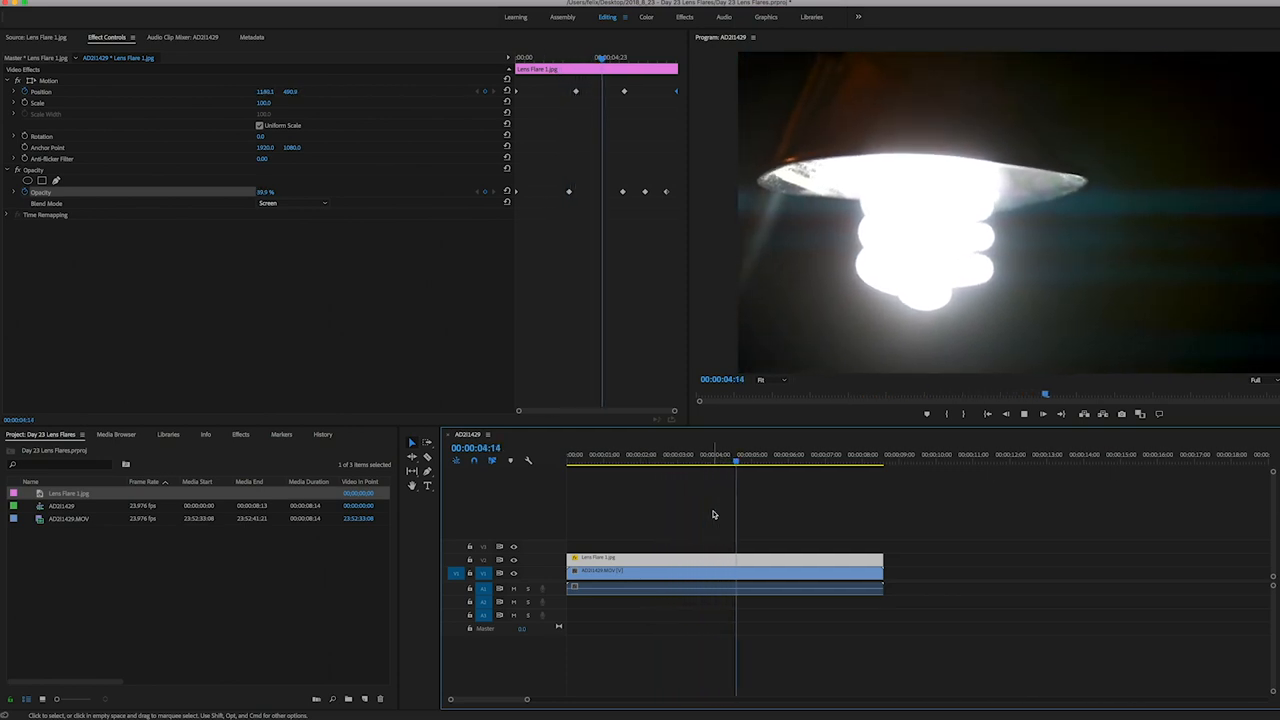